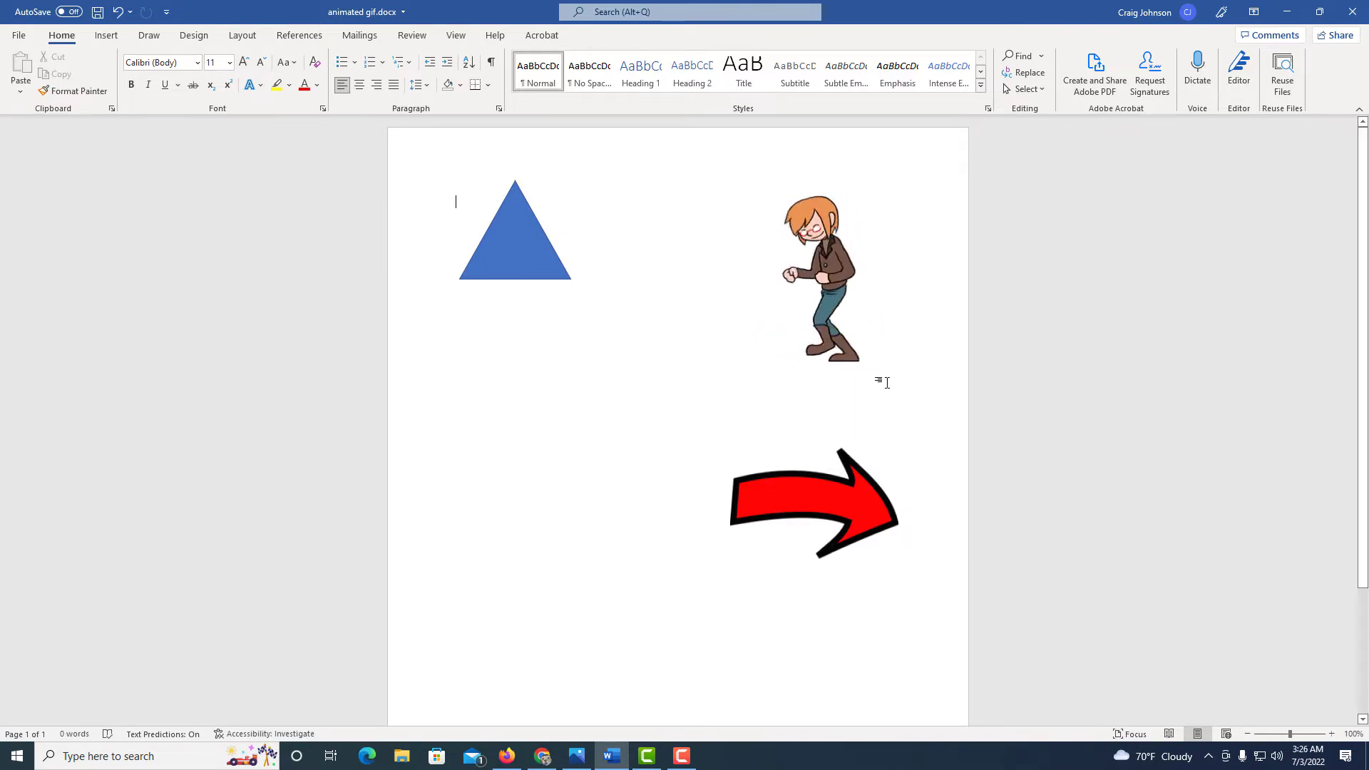
- Duplicate the blue triangle with Ctrl+D and drag the copy's handle to flip it downward
{"action": "left_click", "coordinate": [821, 271]}
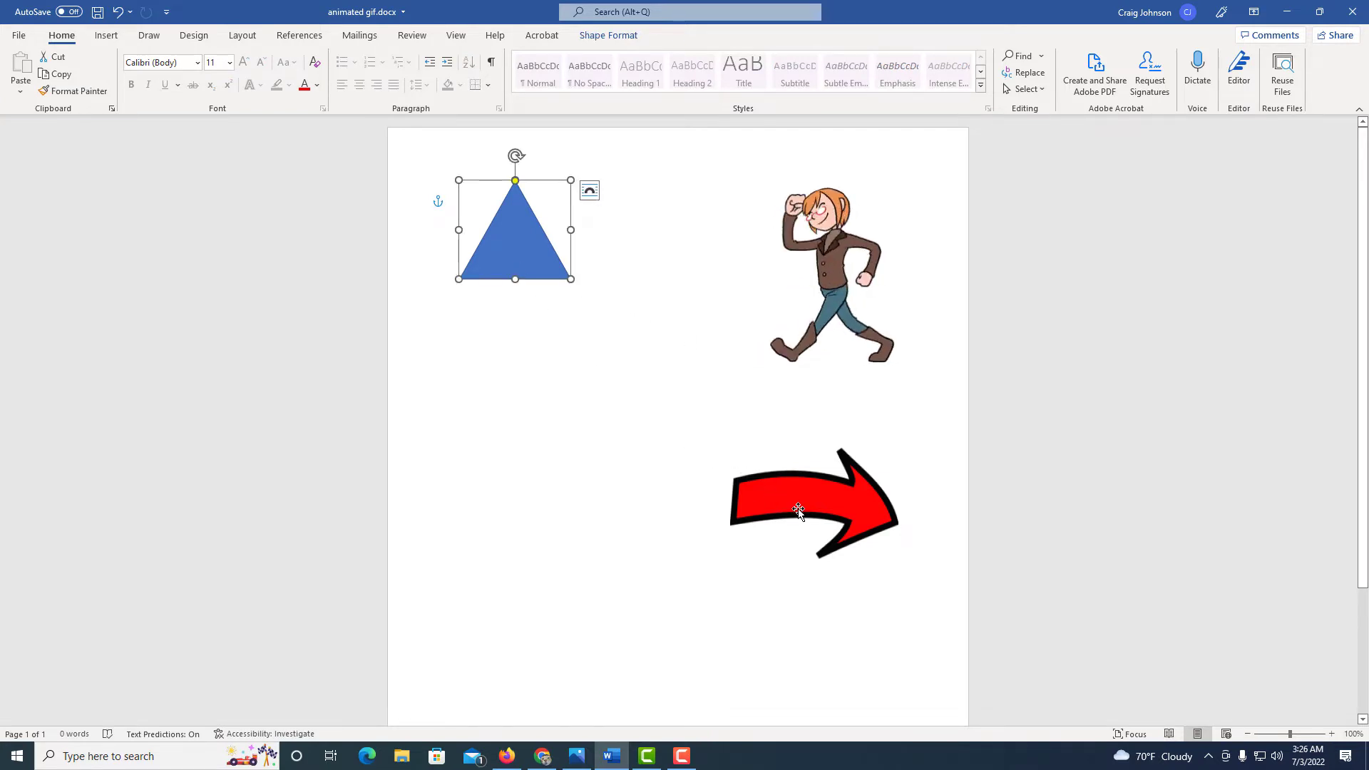
{"action": "left_click", "coordinate": [797, 510]}
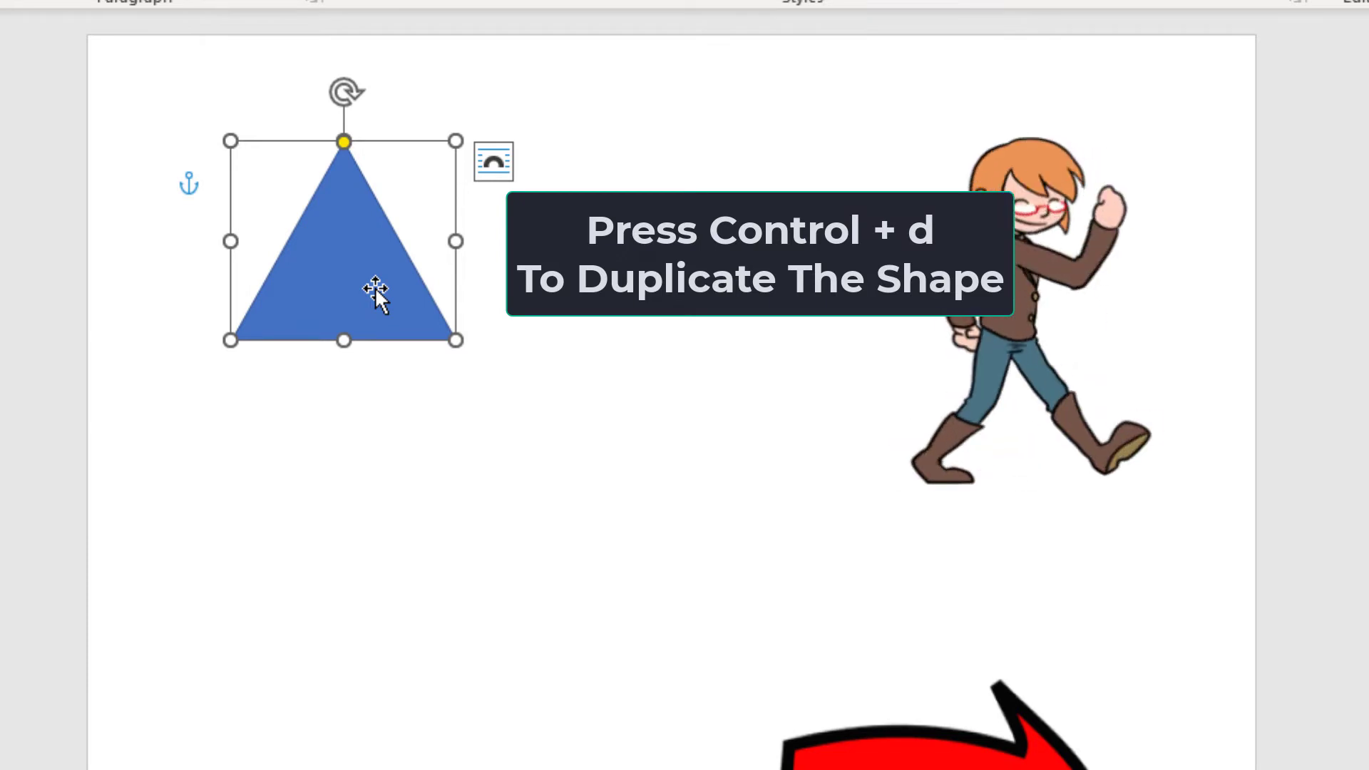
{"action": "key", "text": "ctrl+d"}
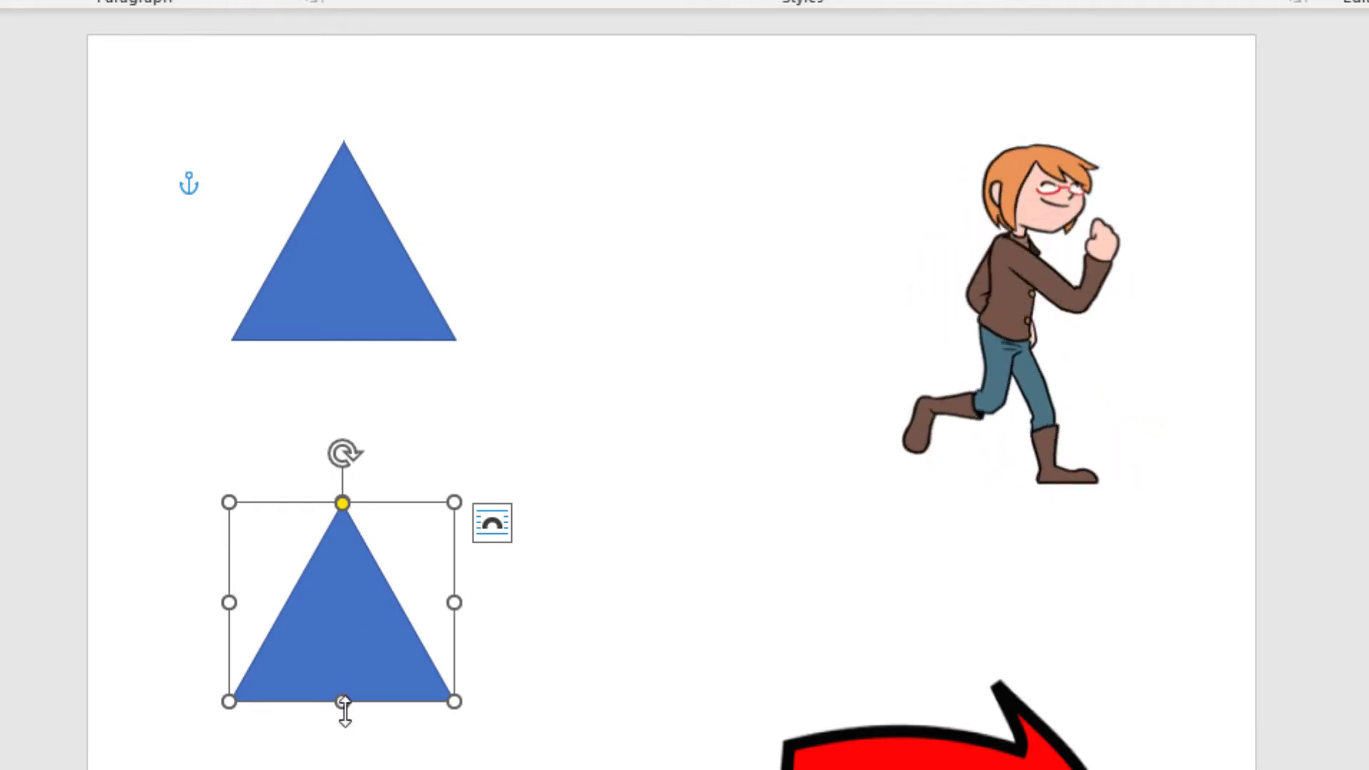
{"action": "left_click_drag", "start_coordinate": [343, 703], "coordinate": [342, 657]}
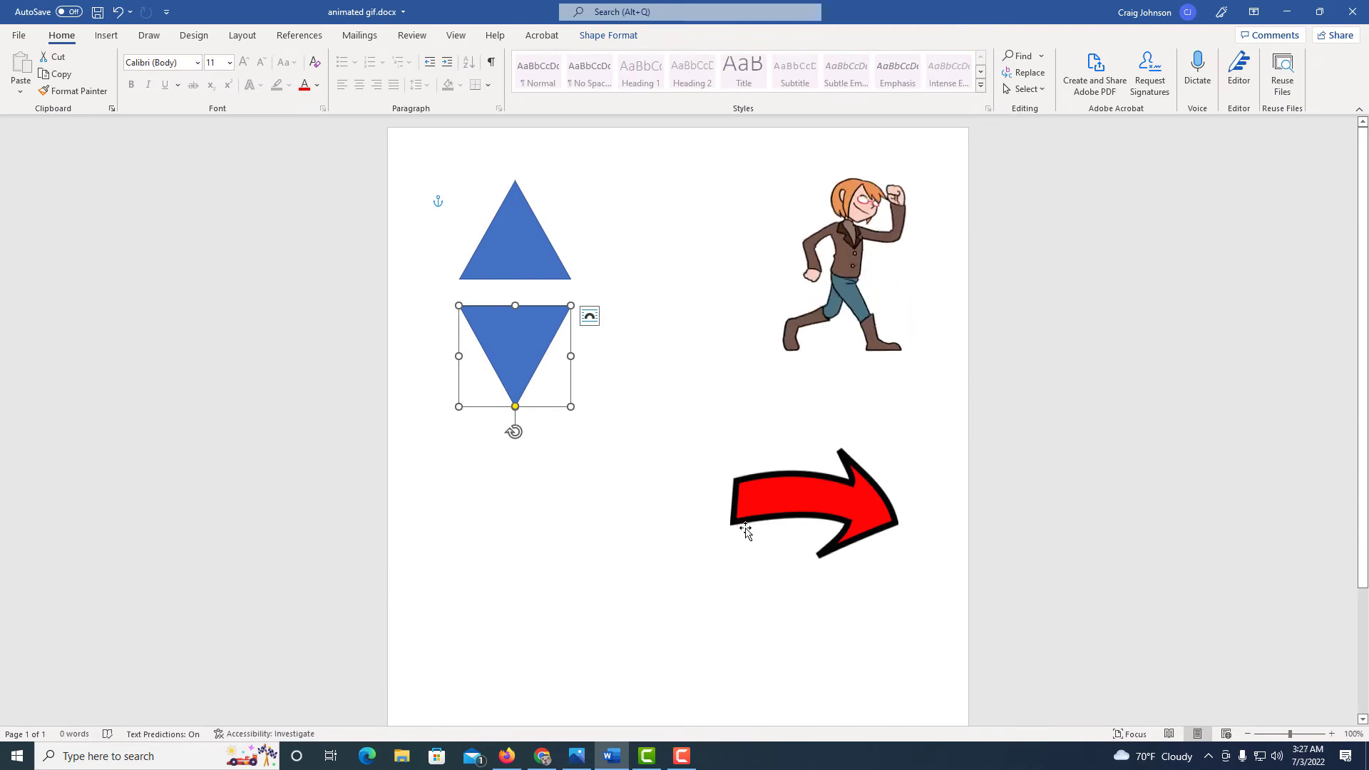
{"action": "left_click", "coordinate": [812, 502]}
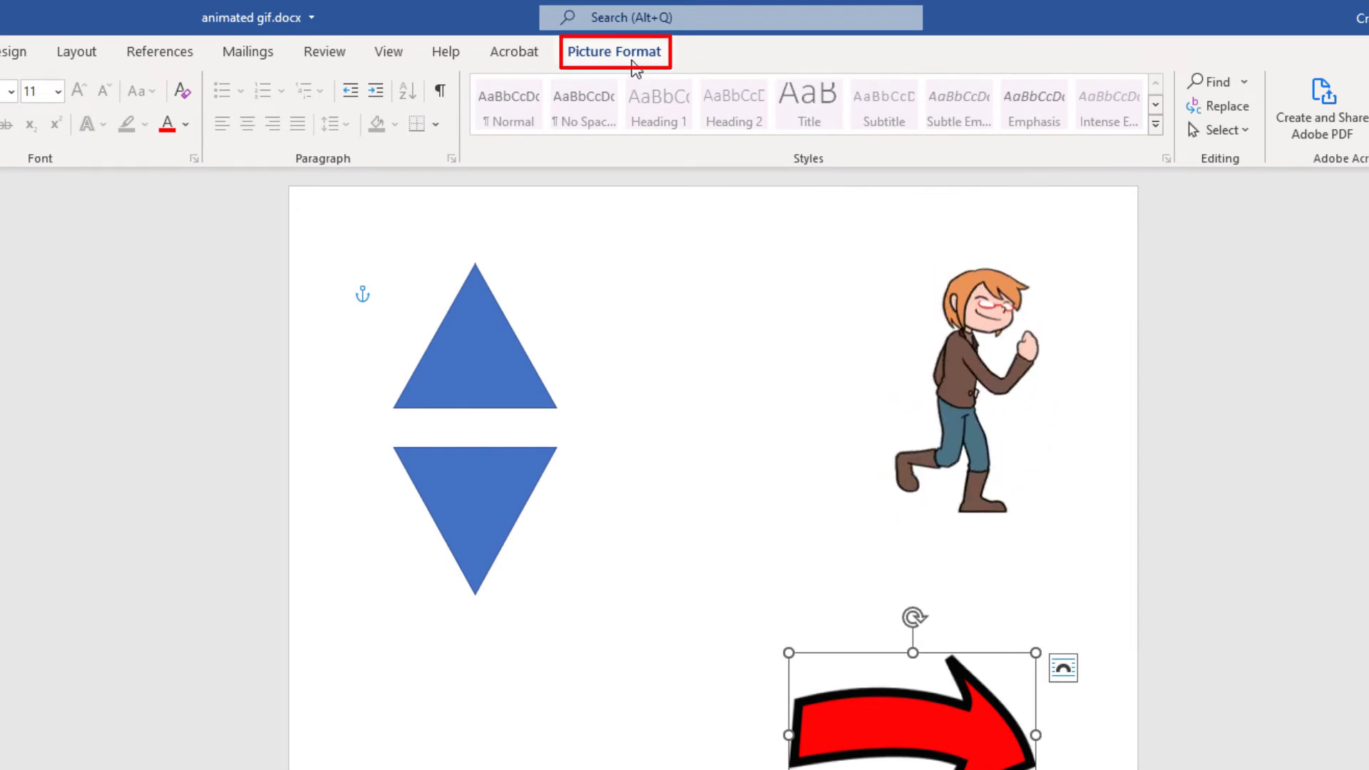
- Open 3-D Rotation Options for the red arrow via Picture Format's Picture Effects
{"action": "left_click", "coordinate": [613, 51]}
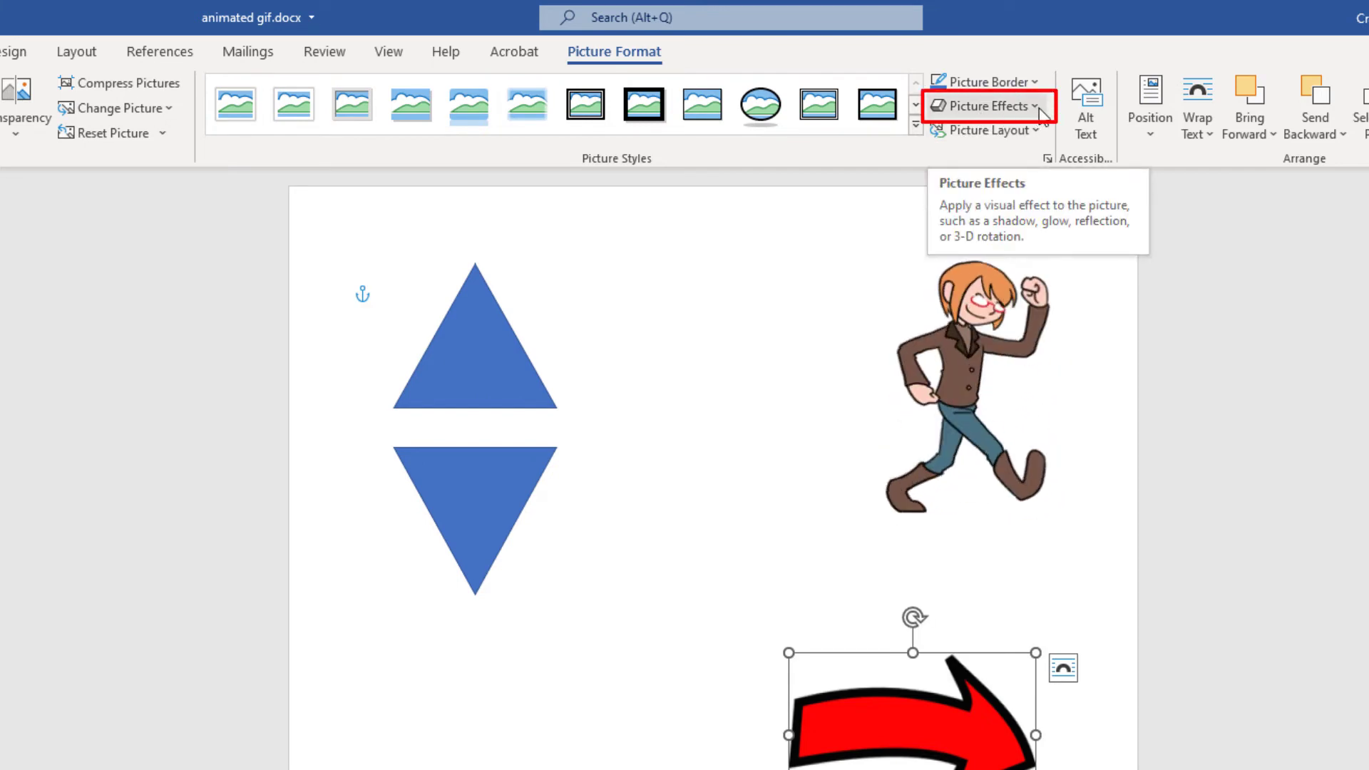
{"action": "left_click", "coordinate": [987, 106]}
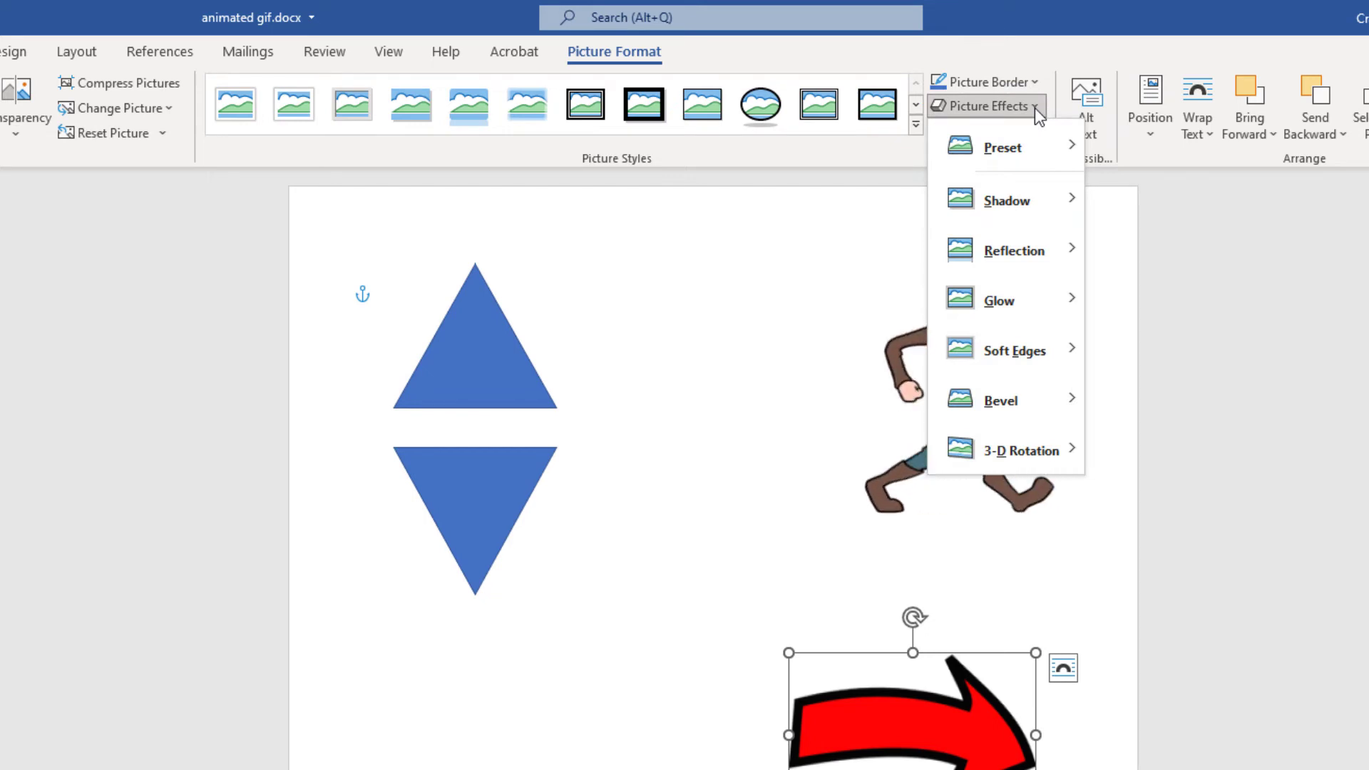
{"action": "mouse_move", "coordinate": [999, 300]}
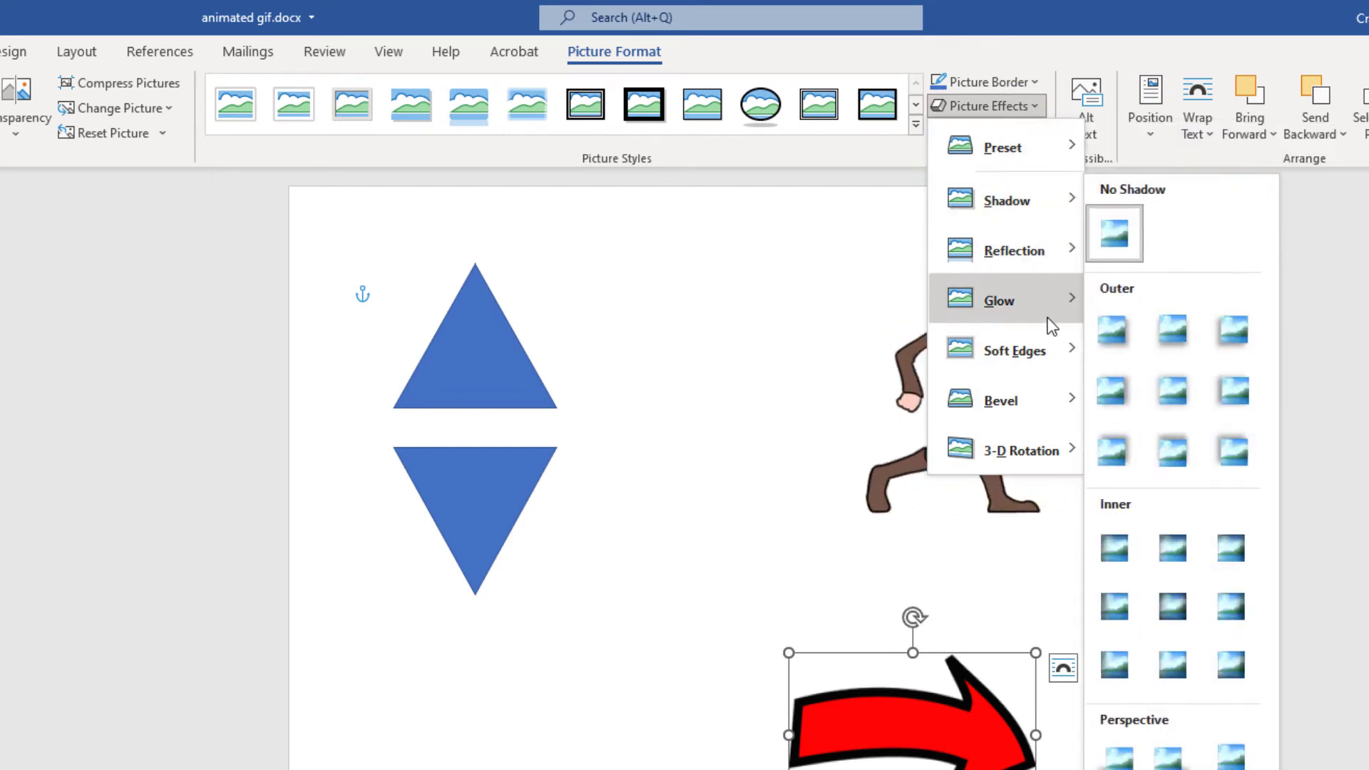
{"action": "mouse_move", "coordinate": [1003, 449]}
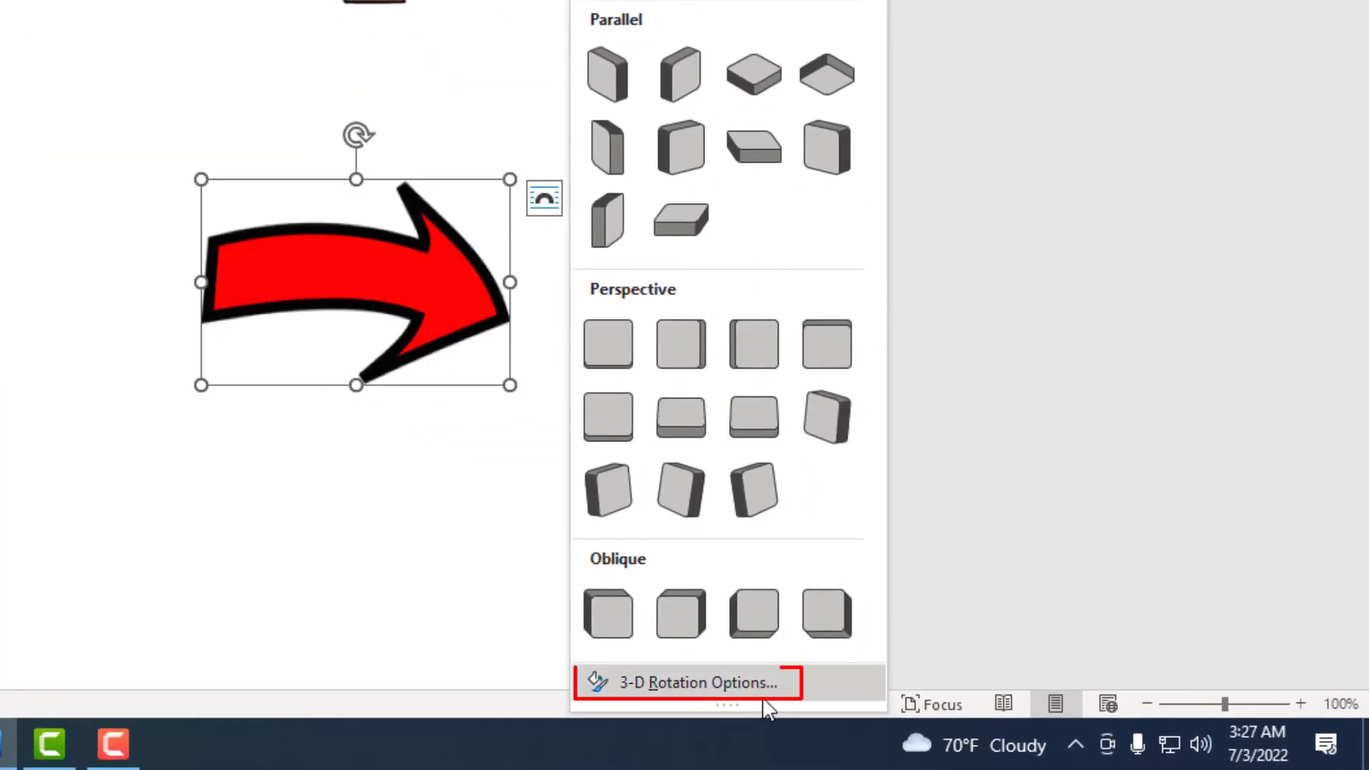
{"action": "mouse_move", "coordinate": [694, 683]}
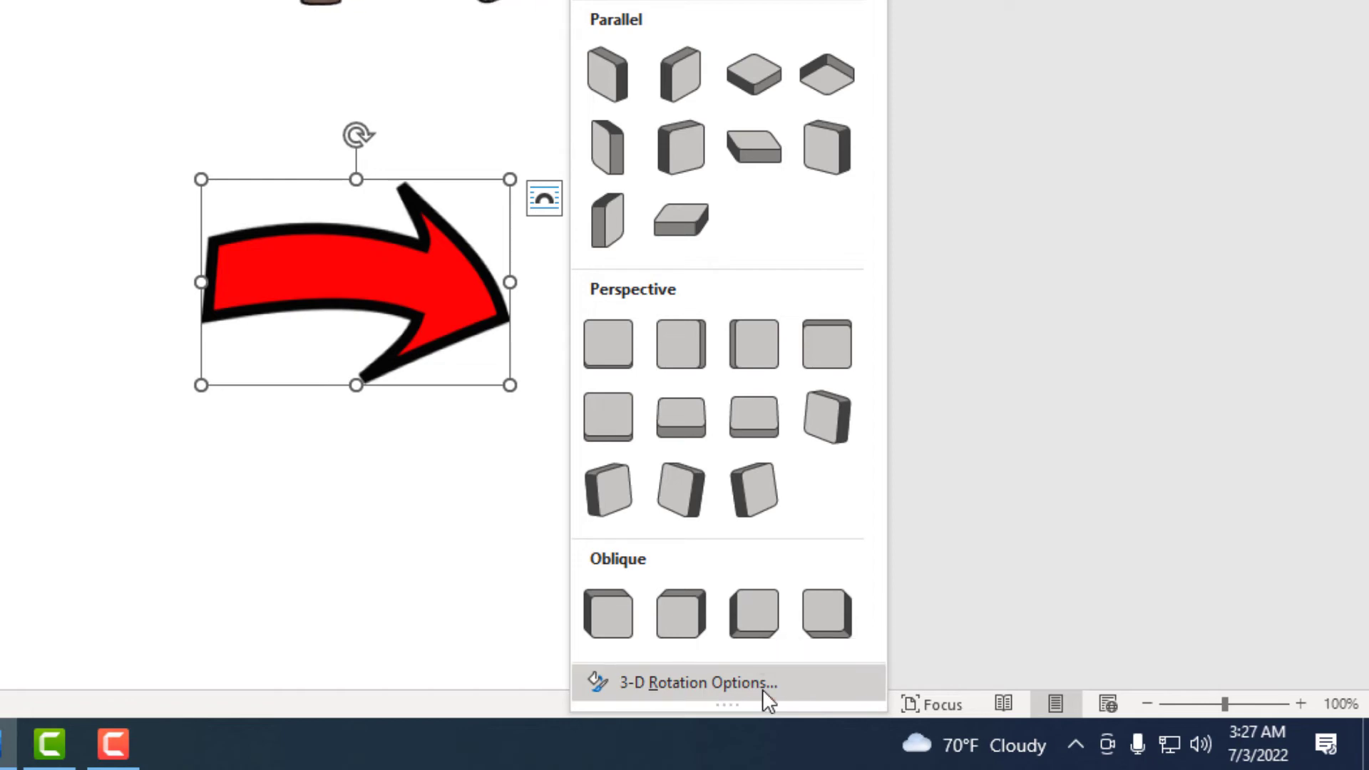
{"action": "left_click", "coordinate": [696, 683]}
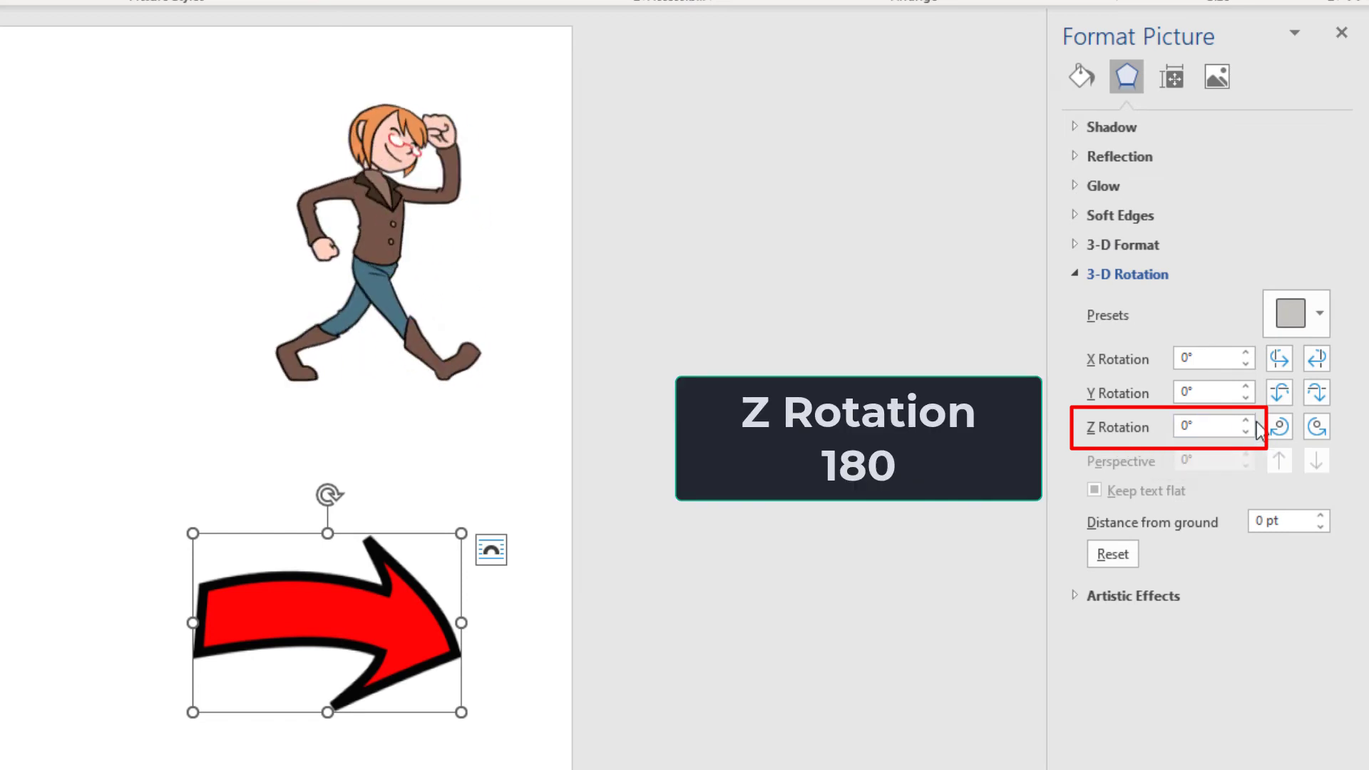
- Set the red arrow's Z rotation to 180° in the Format Picture pane
{"action": "left_click", "coordinate": [1246, 421]}
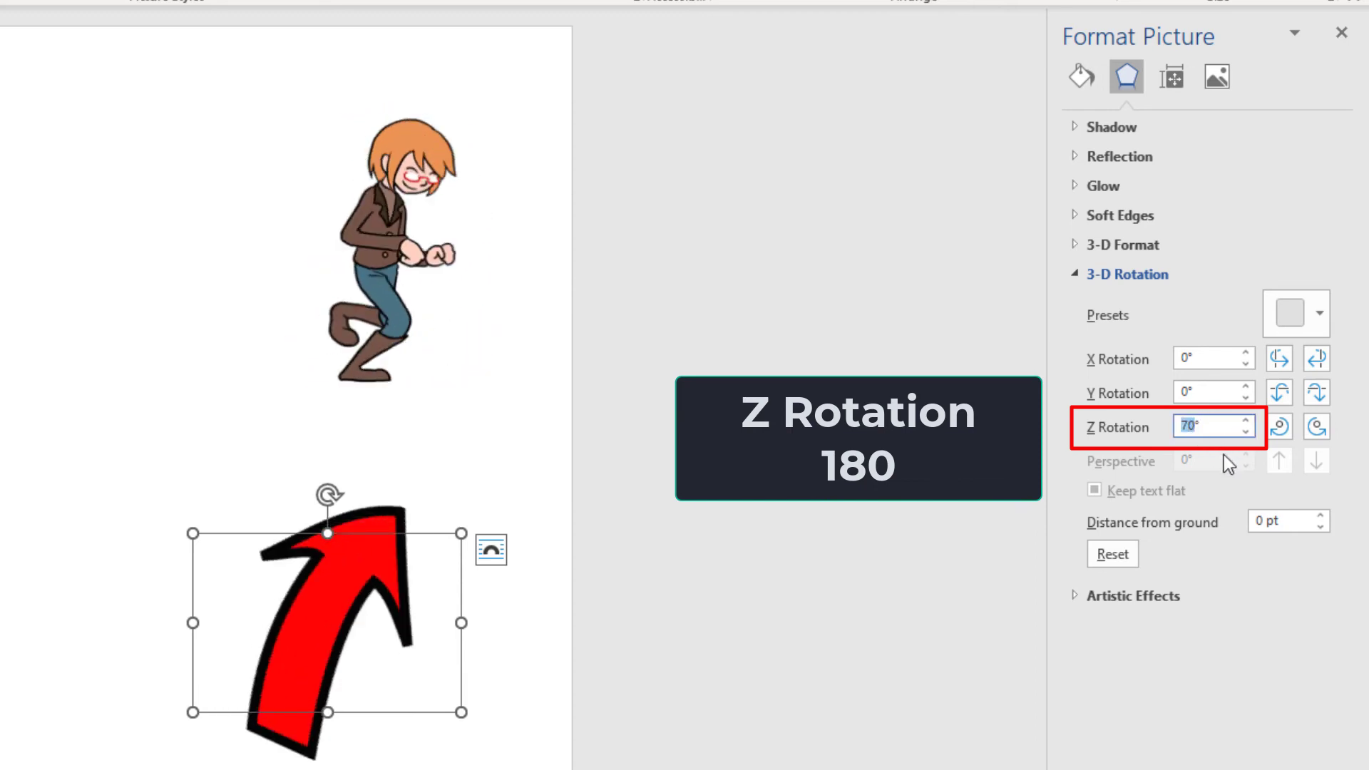
{"action": "type", "text": "1"}
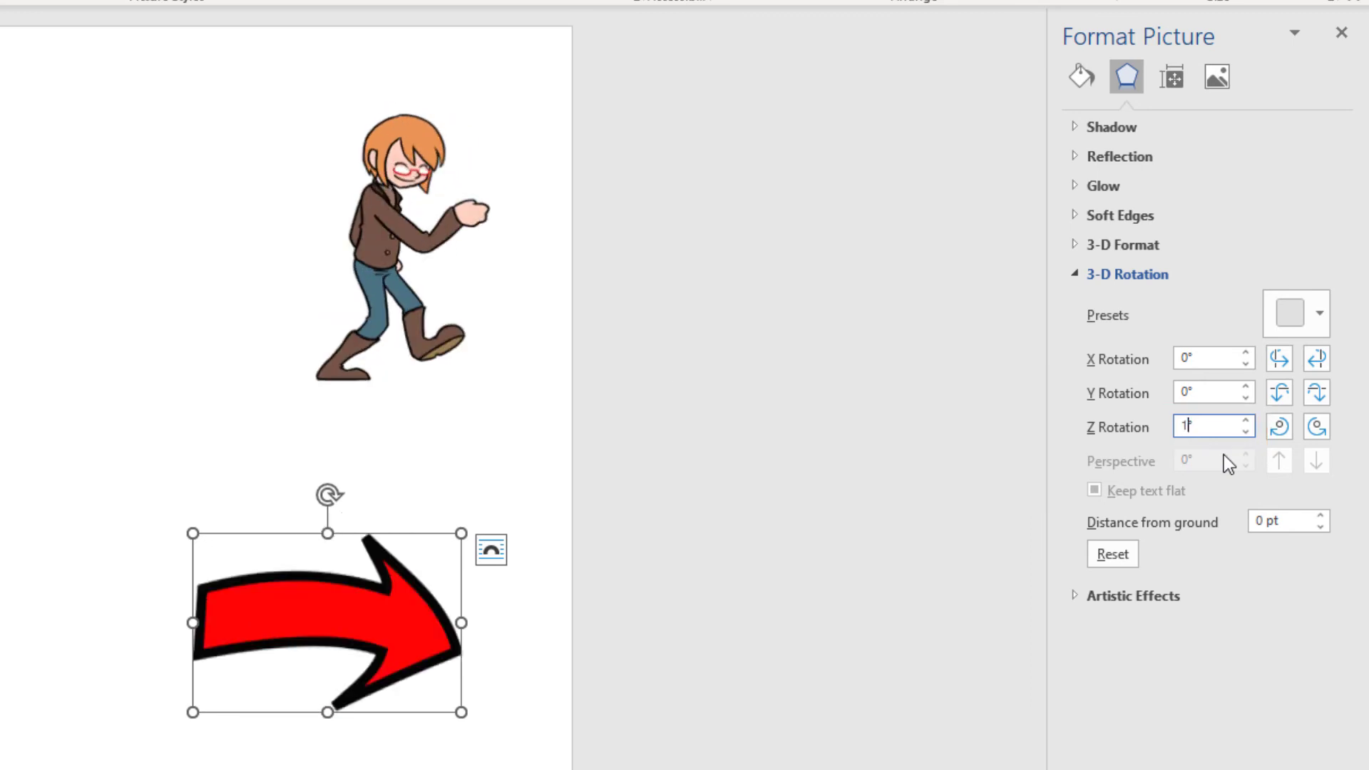
{"action": "type", "text": "180"}
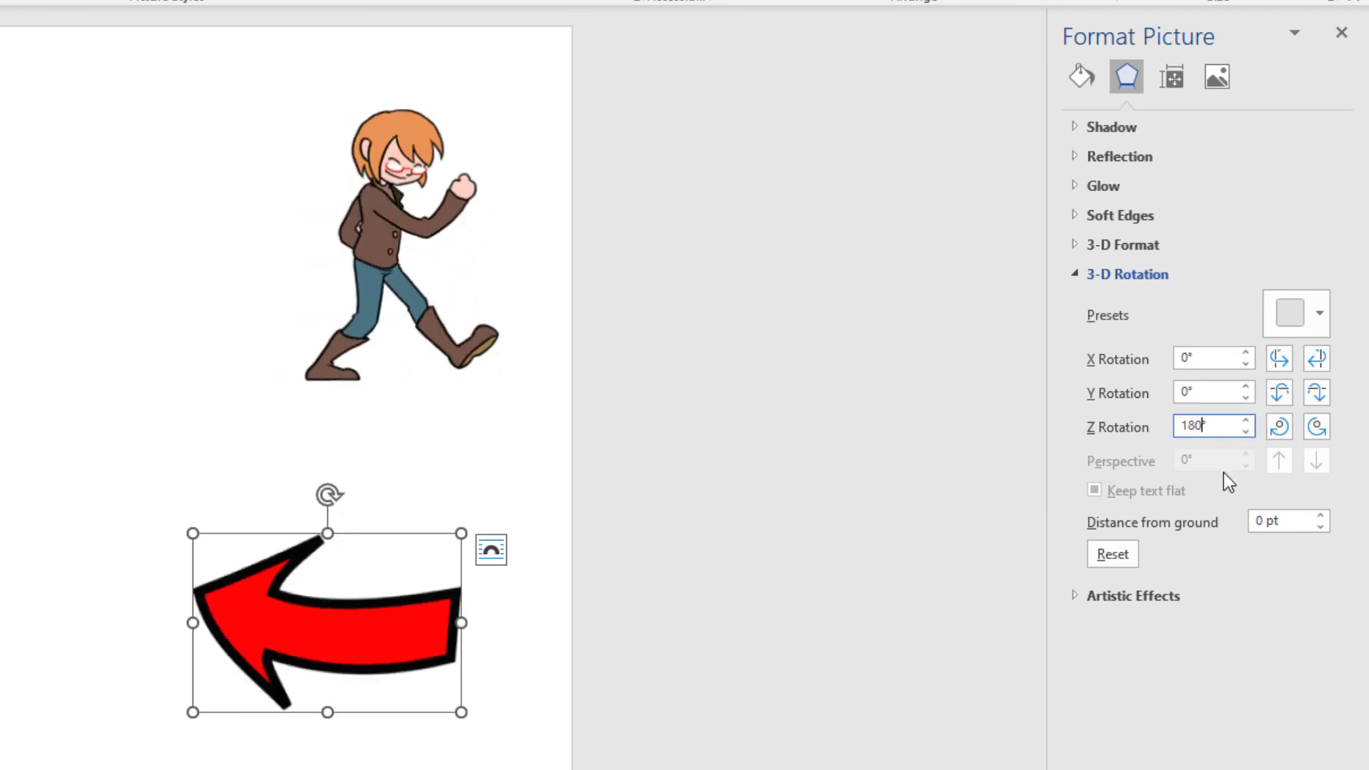